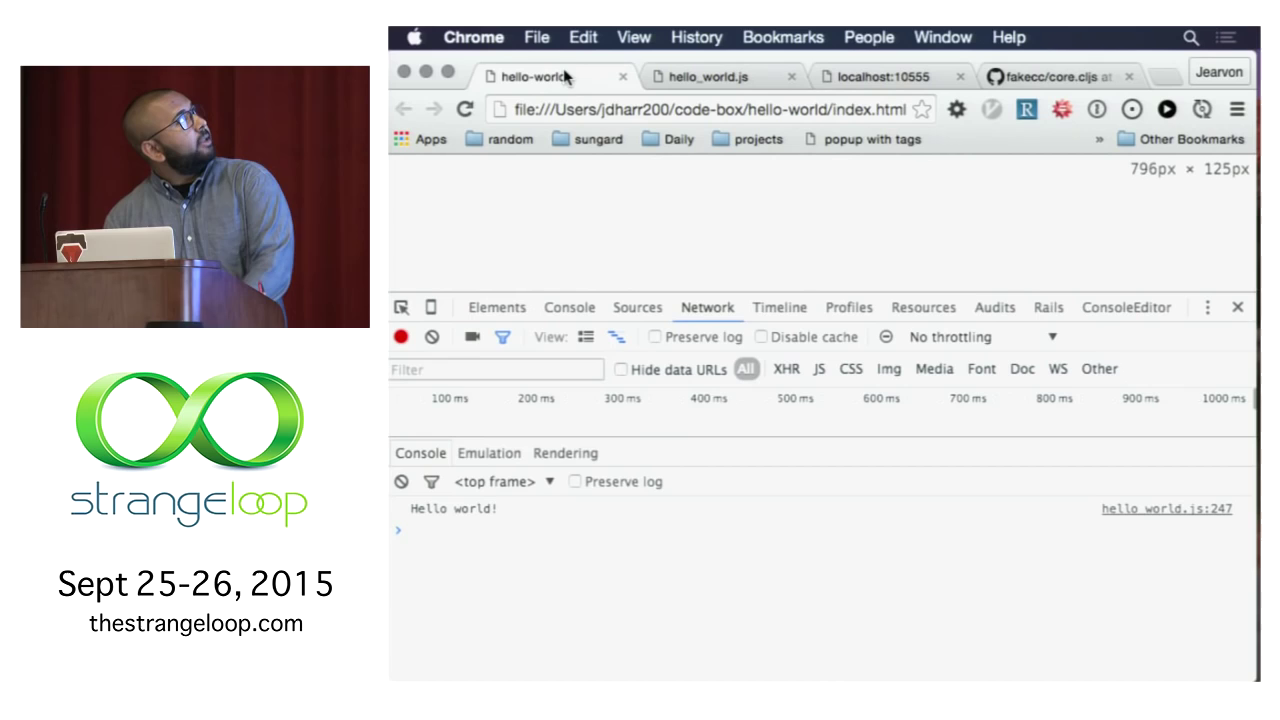
{"action": "mouse_move", "coordinate": [560, 356]}
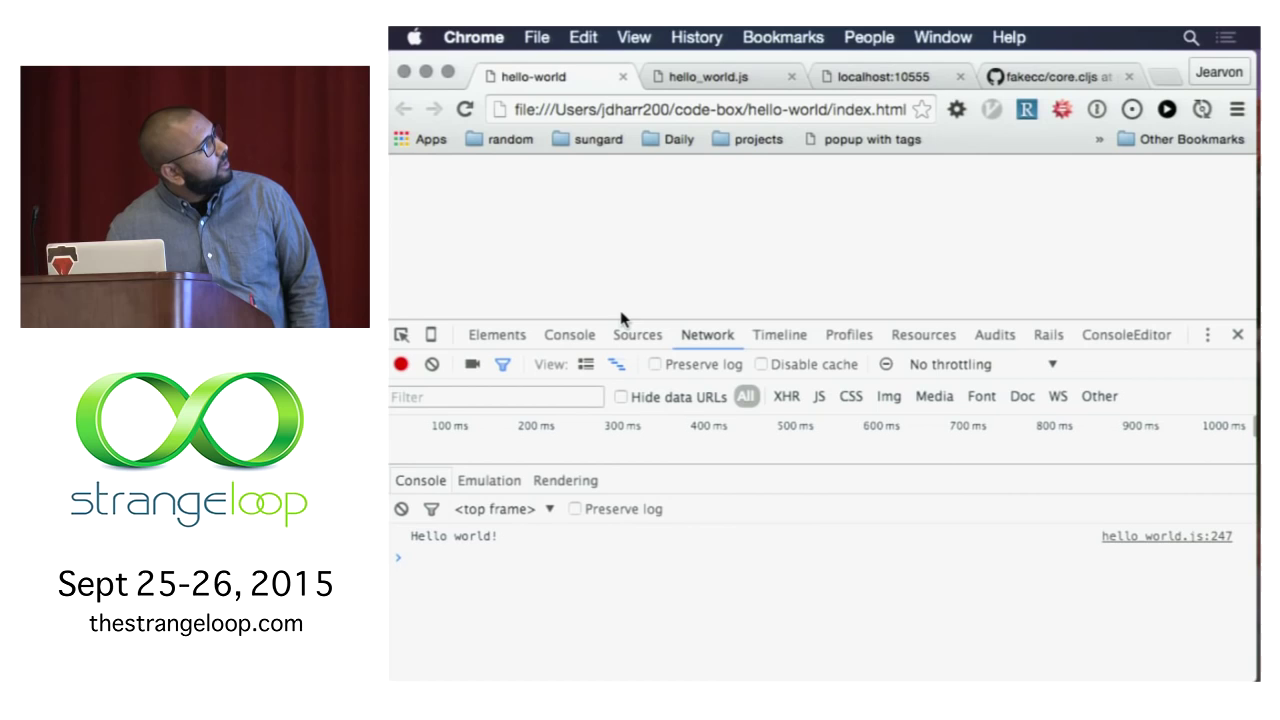
{"action": "mouse_move", "coordinate": [616, 456]}
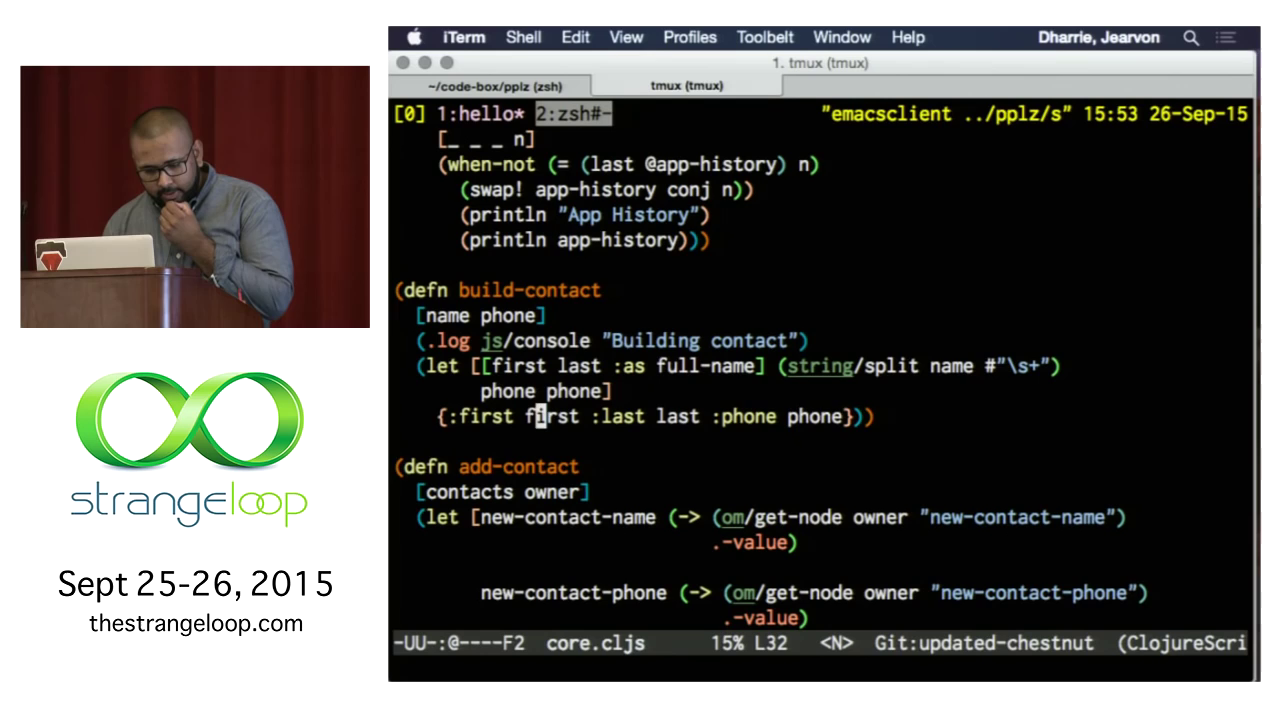
Scroll through the minified hello_world.js output and return to the localhost contacts app
{"action": "scroll", "scroll_direction": "down", "scroll_amount": 3}
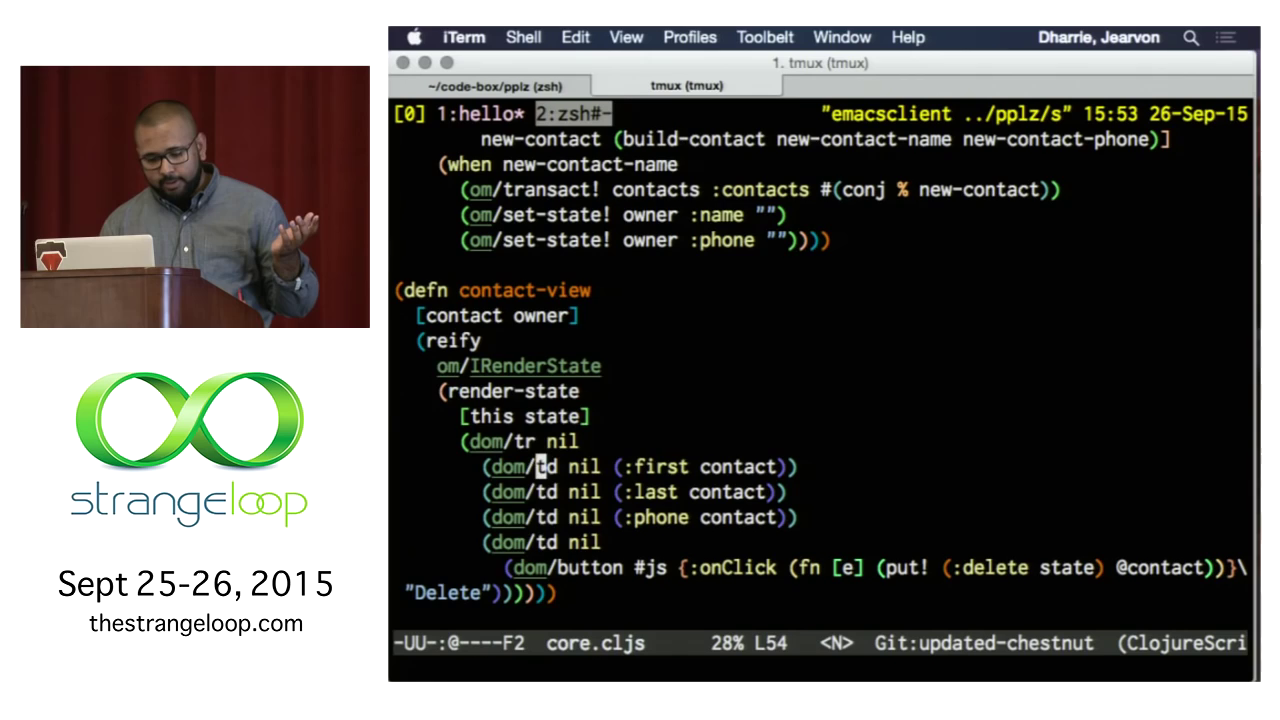
{"action": "scroll", "scroll_direction": "down", "scroll_amount": 3}
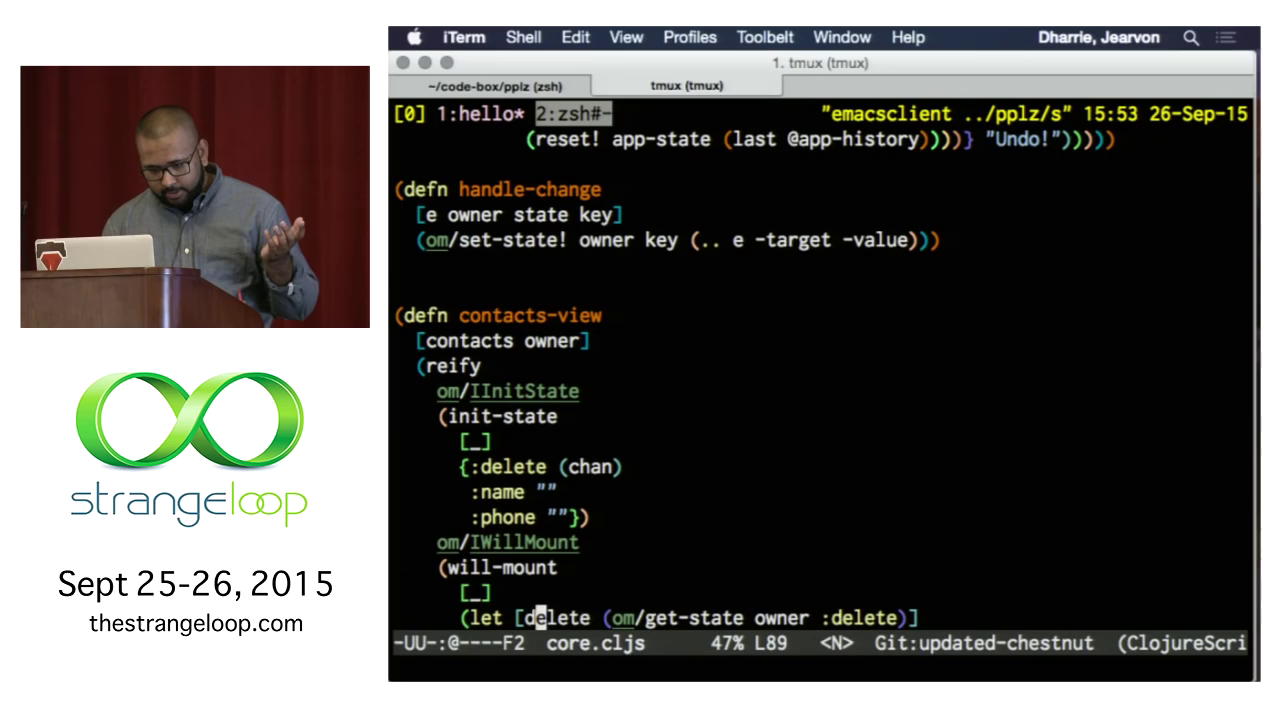
{"action": "key", "text": "V"}
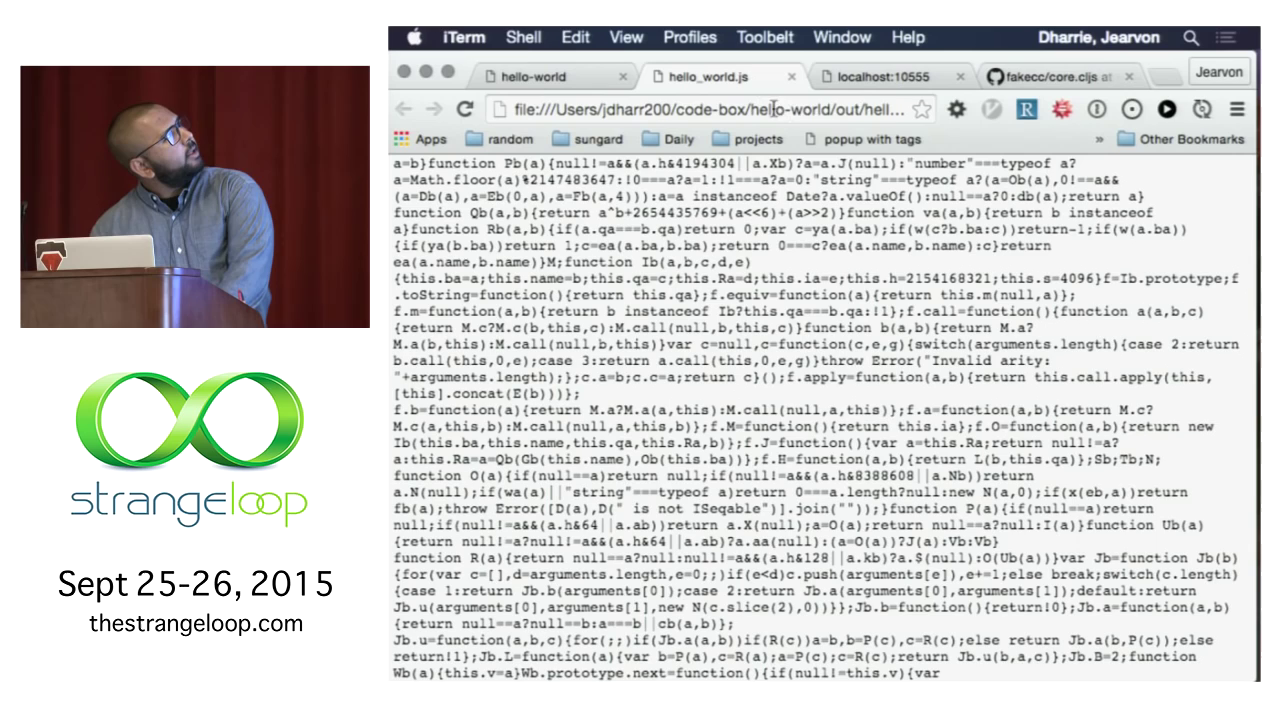
{"action": "left_click", "coordinate": [876, 76]}
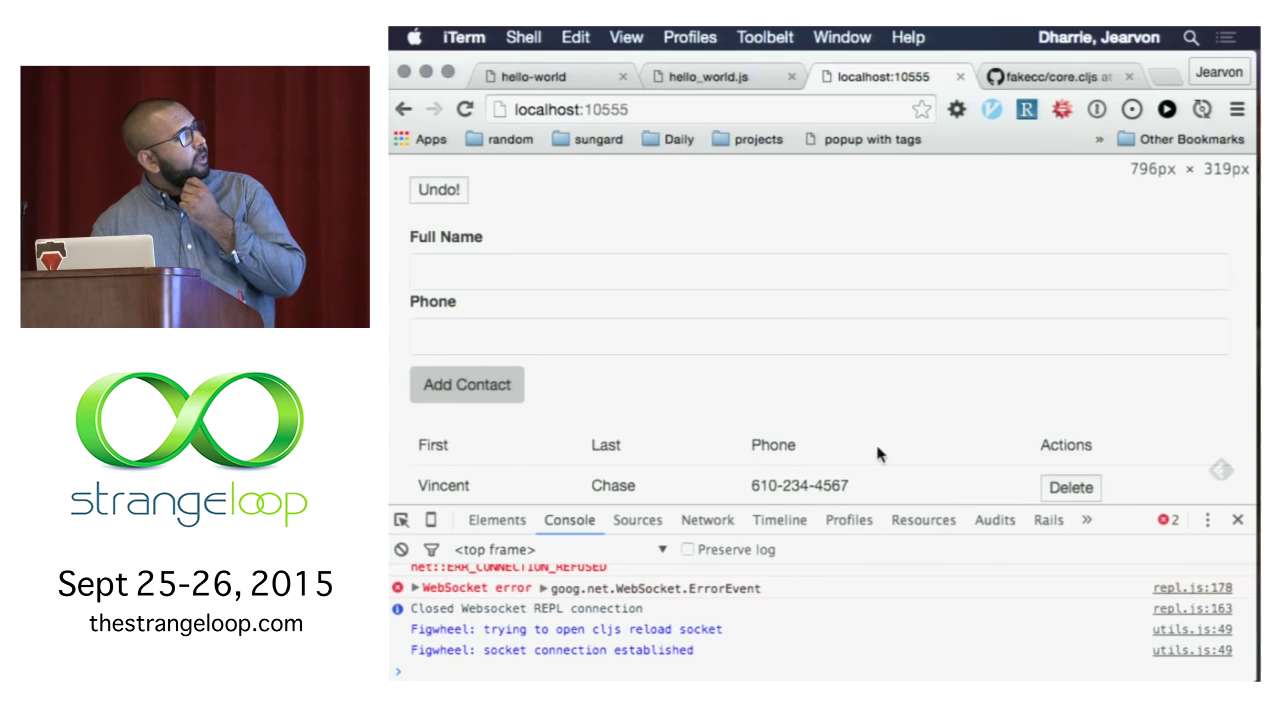
{"action": "mouse_move", "coordinate": [460, 224]}
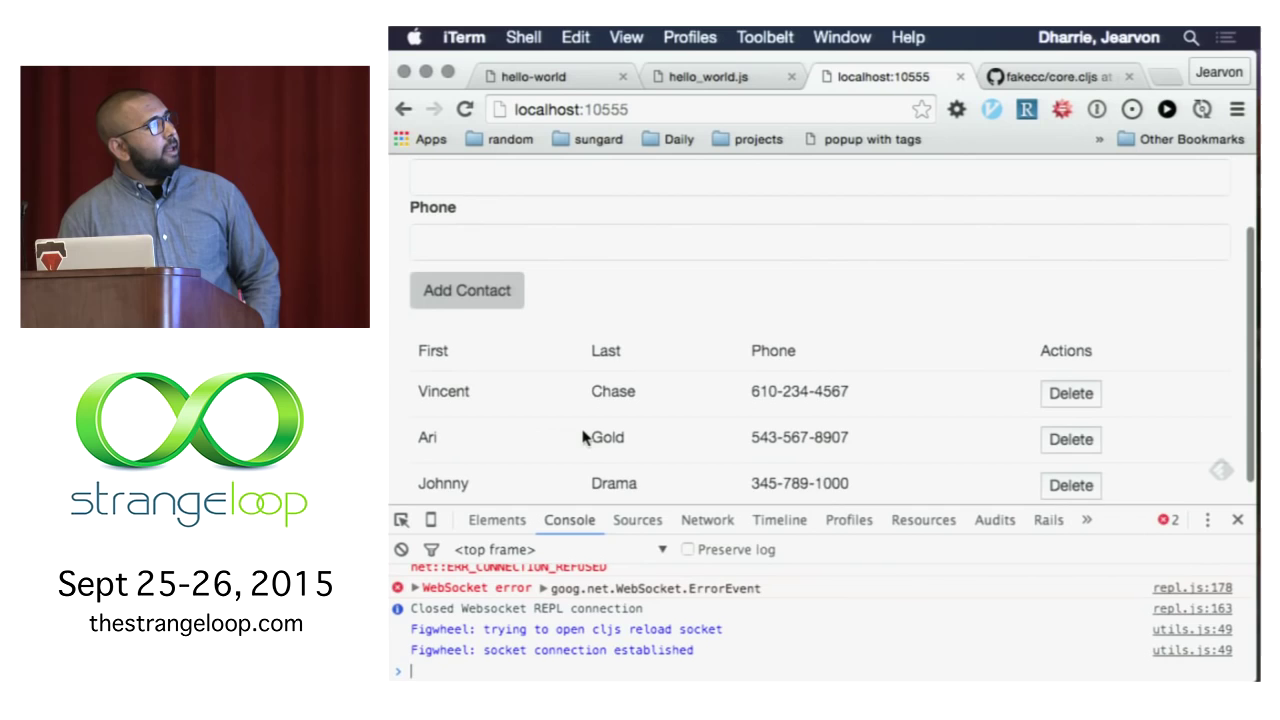
{"action": "mouse_move", "coordinate": [836, 330]}
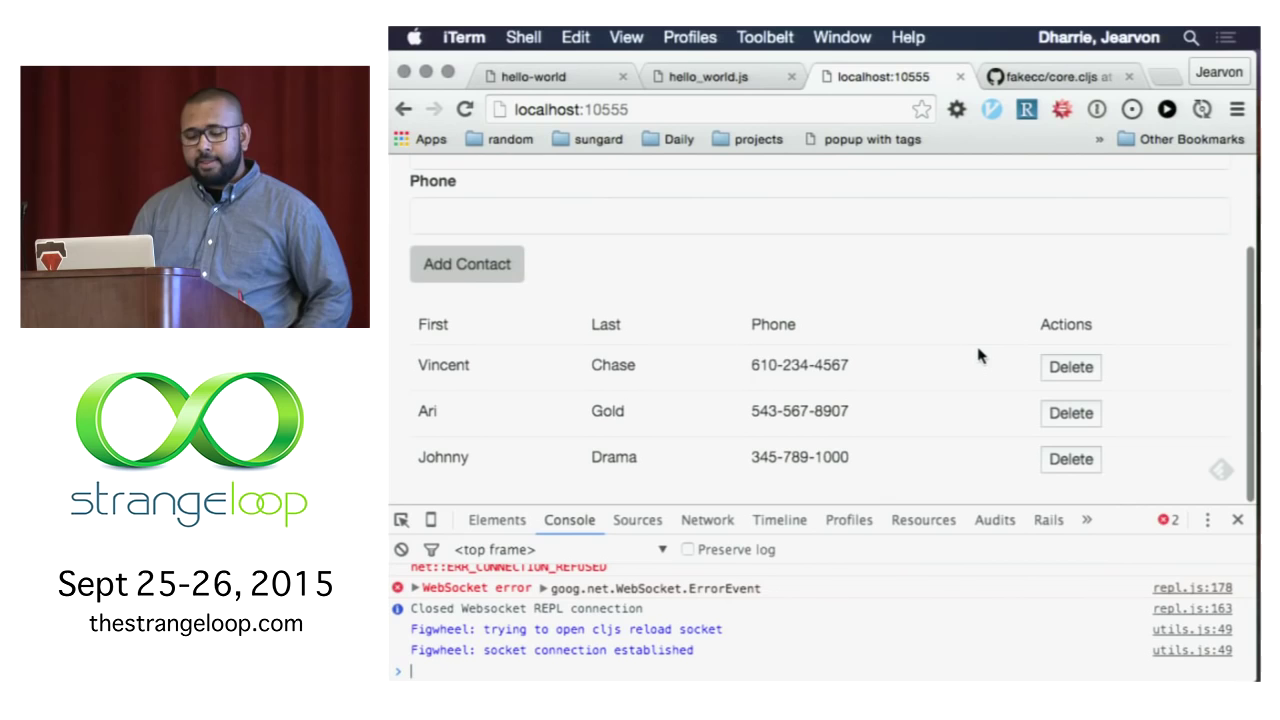
{"action": "left_click", "coordinate": [1070, 458]}
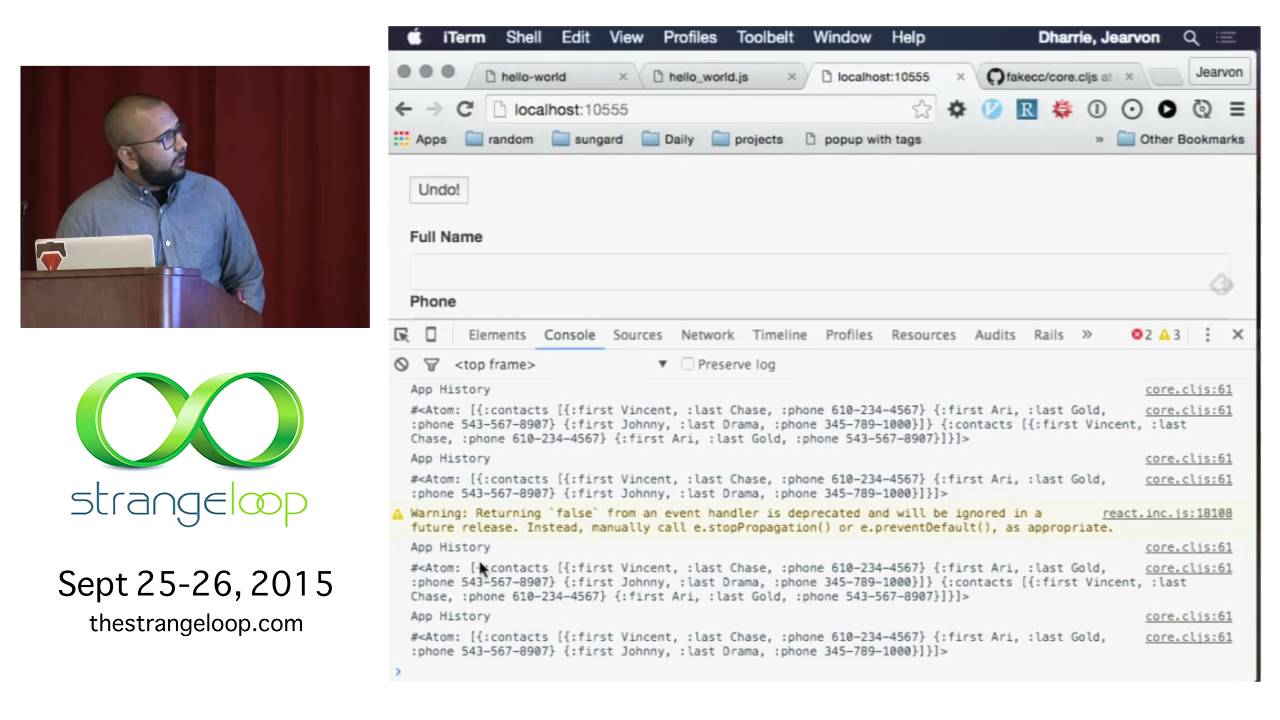
{"action": "mouse_move", "coordinate": [684, 558]}
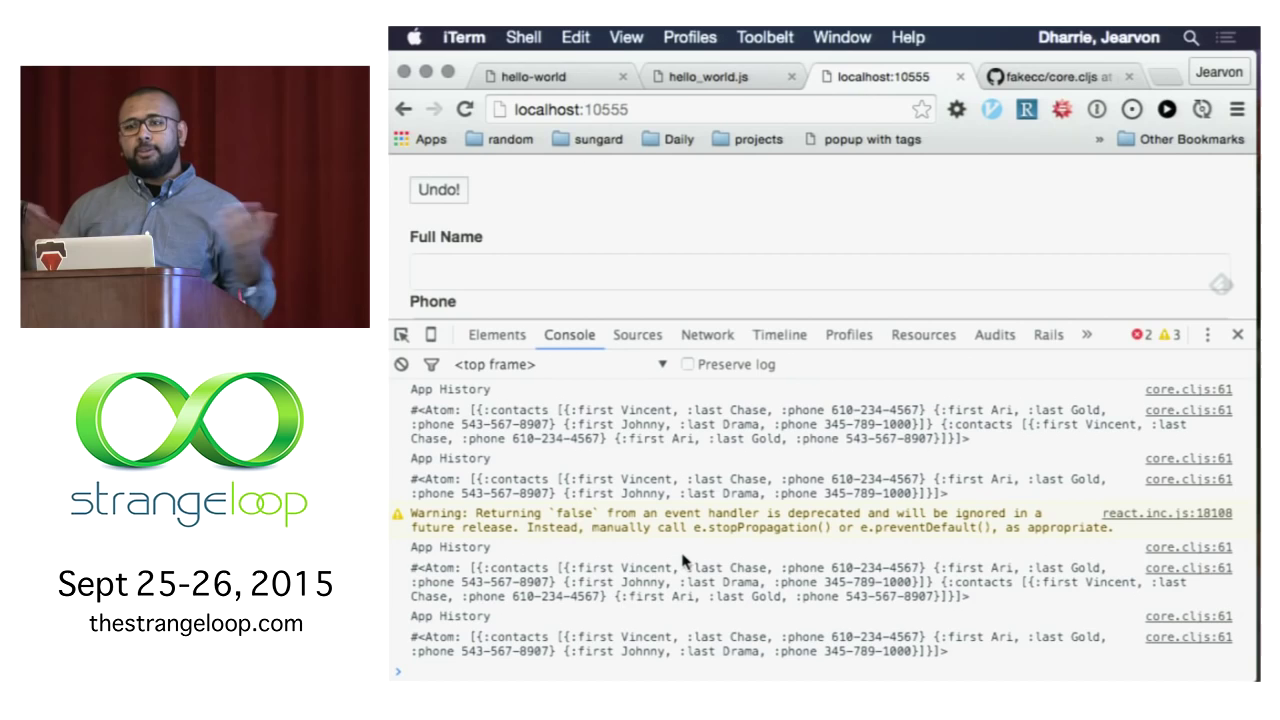
{"action": "mouse_move", "coordinate": [680, 570]}
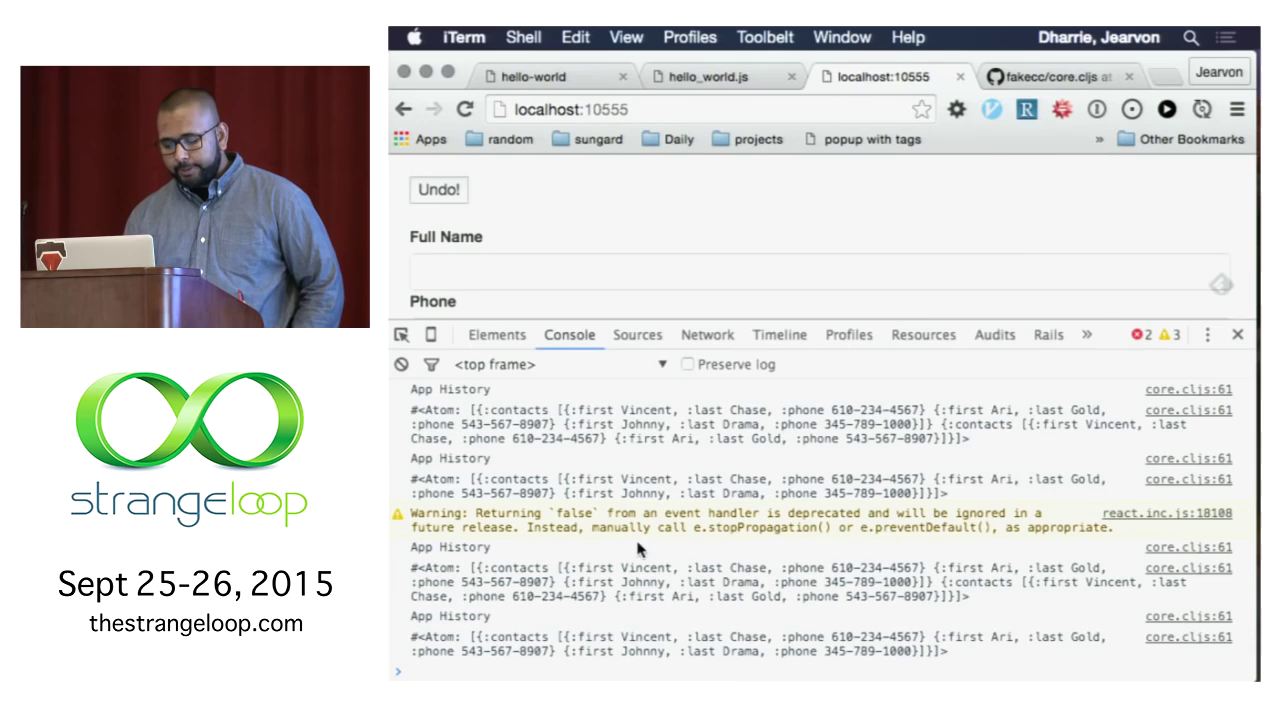
{"action": "mouse_move", "coordinate": [1048, 176]}
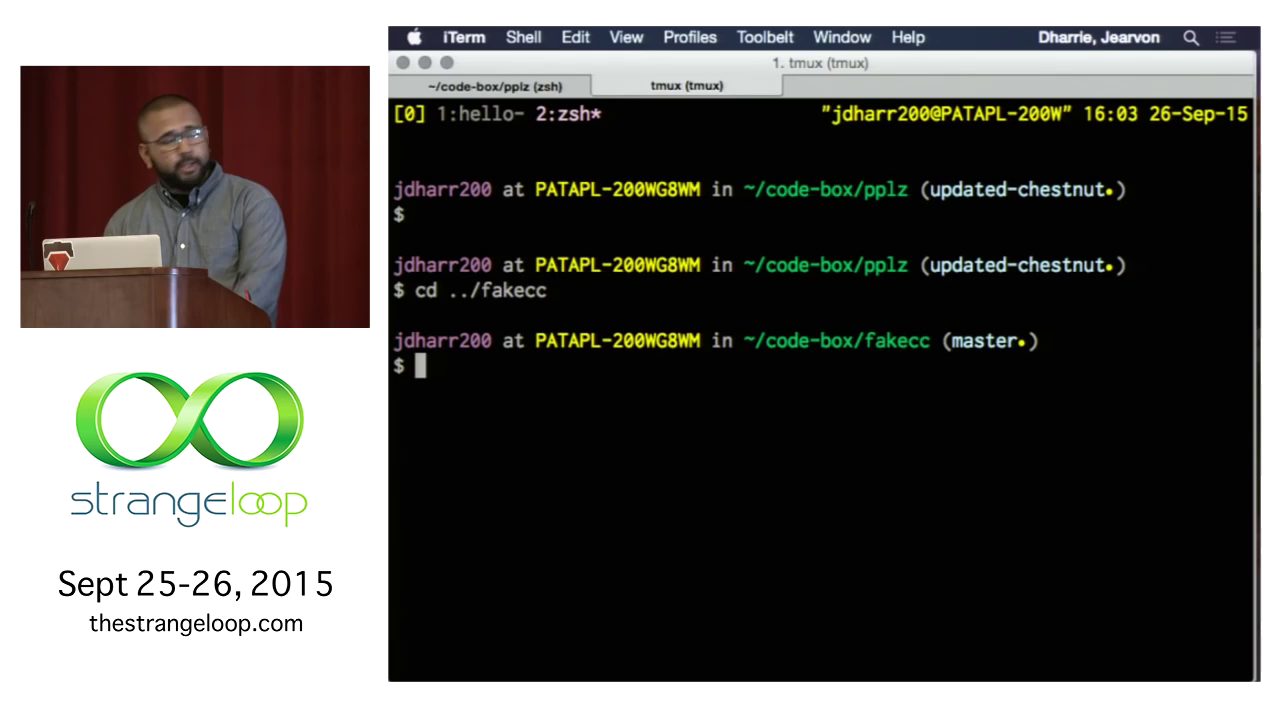
{"action": "type", "text": "./fakecc visa"}
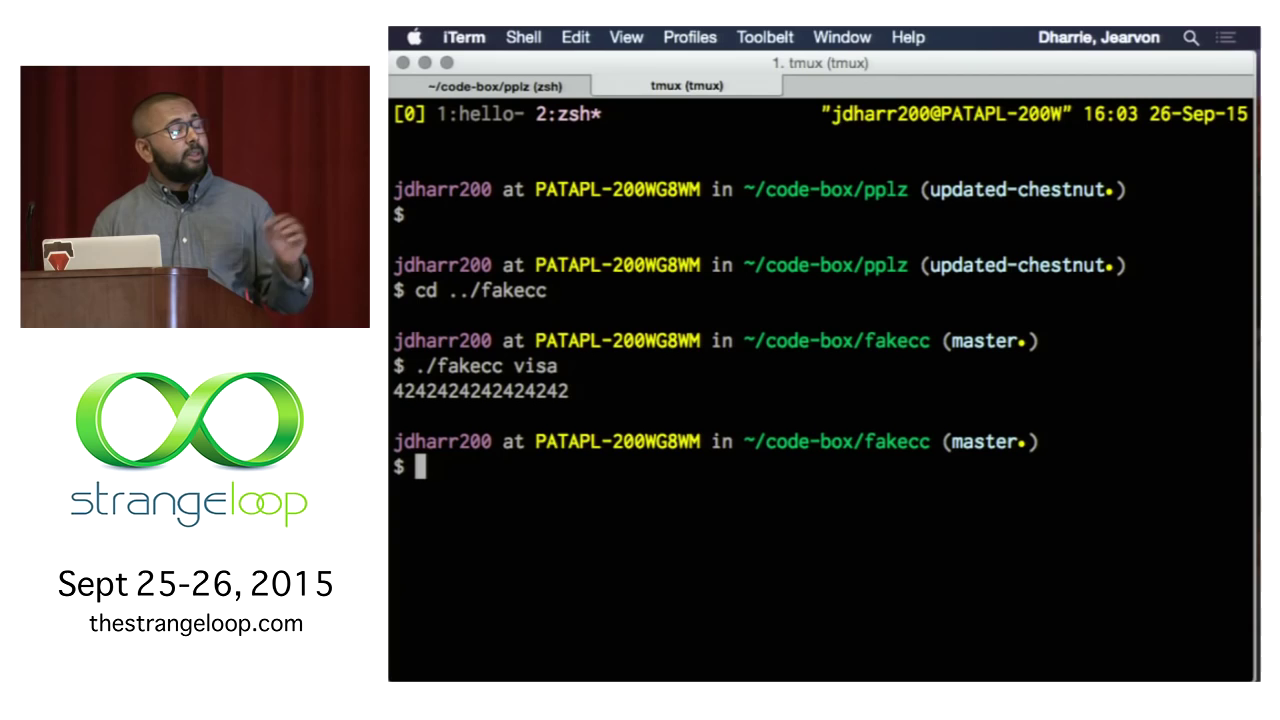
{"action": "type", "text": "./fakecc no-"}
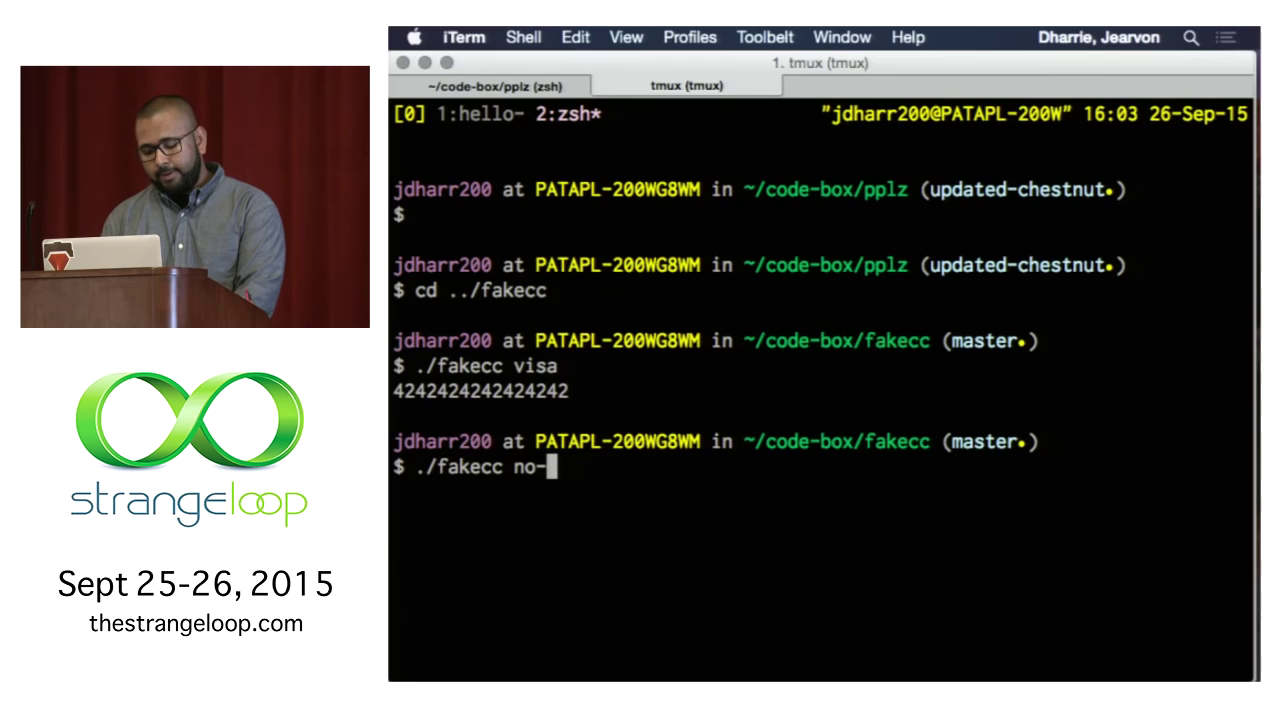
{"action": "left_click", "coordinate": [1044, 76]}
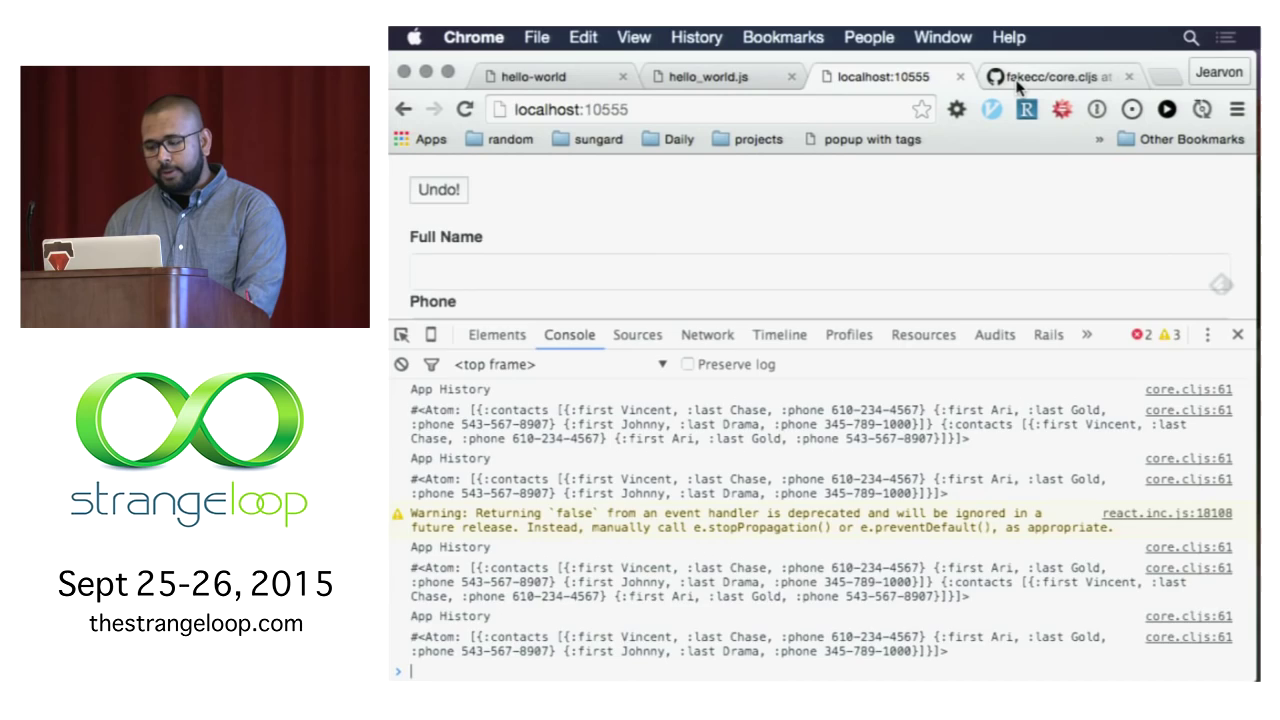
Show the fakecc core.cljs source on GitHub mapping card names to test numbers
{"action": "left_click", "coordinate": [1050, 76]}
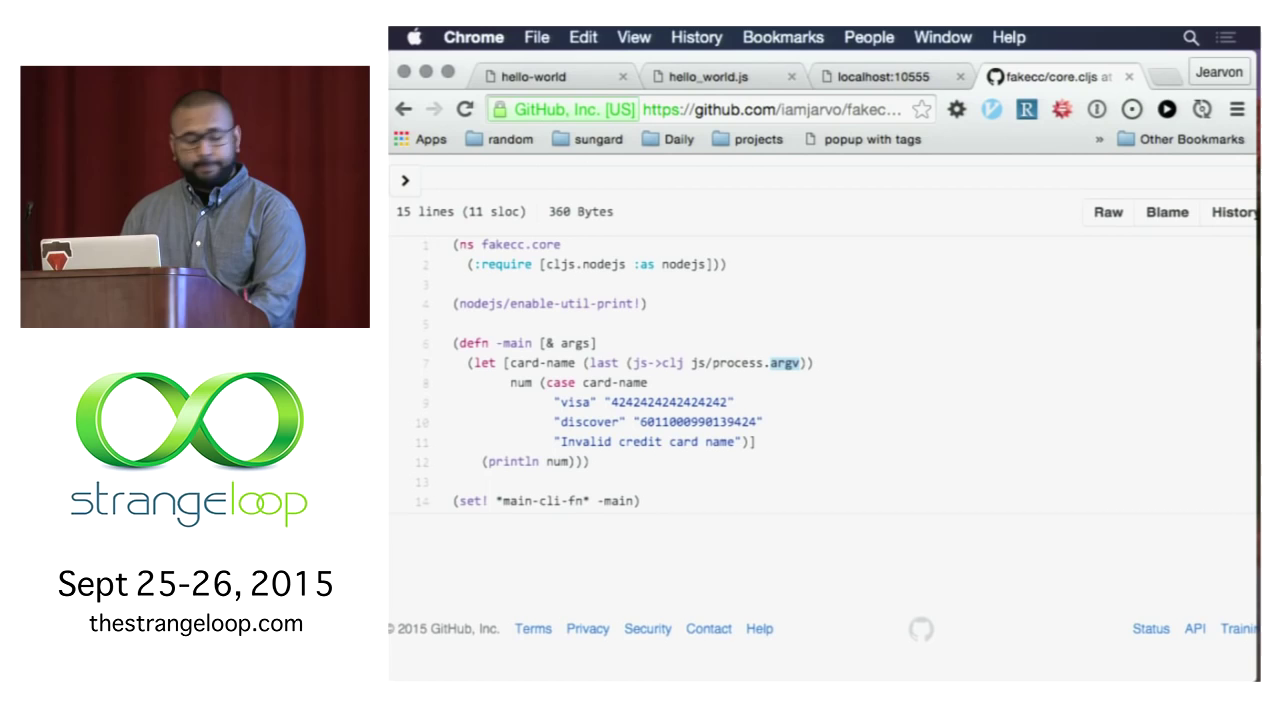
View the hello-world page's network requests, then return to the localhost contacts app
{"action": "left_click", "coordinate": [528, 76]}
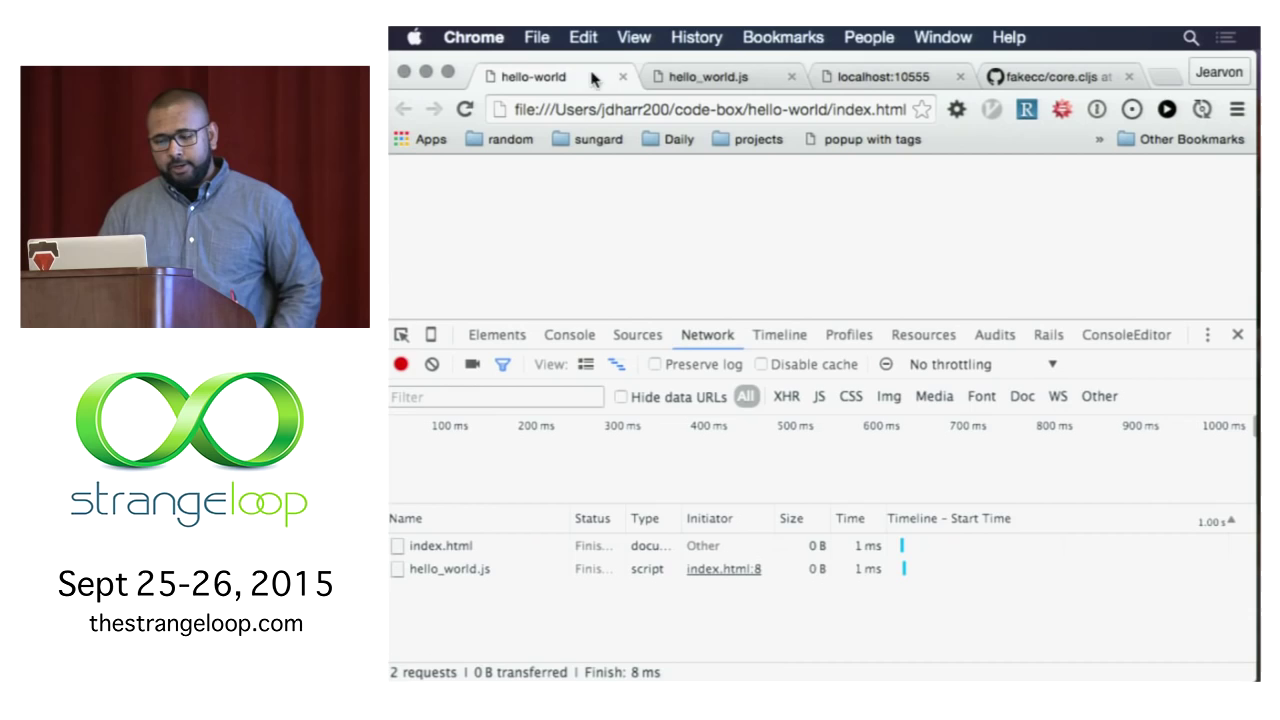
{"action": "left_click", "coordinate": [884, 76]}
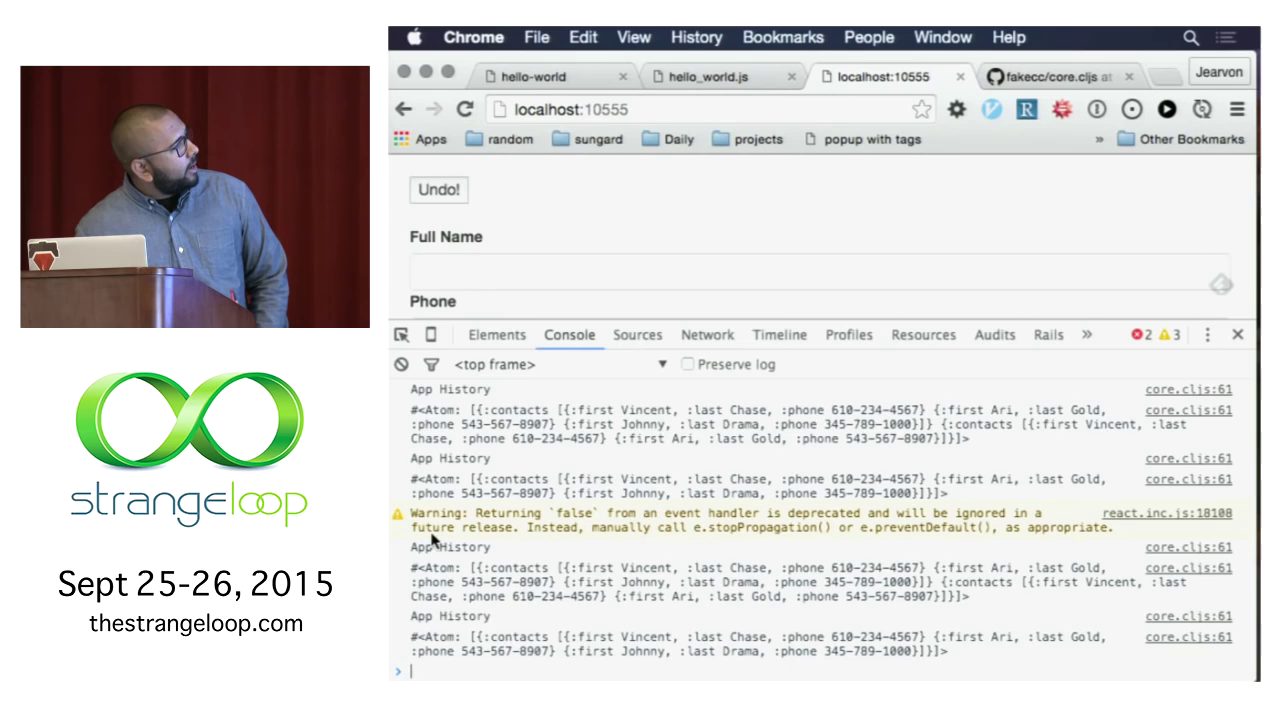
{"action": "type", "text": "Jearvon"}
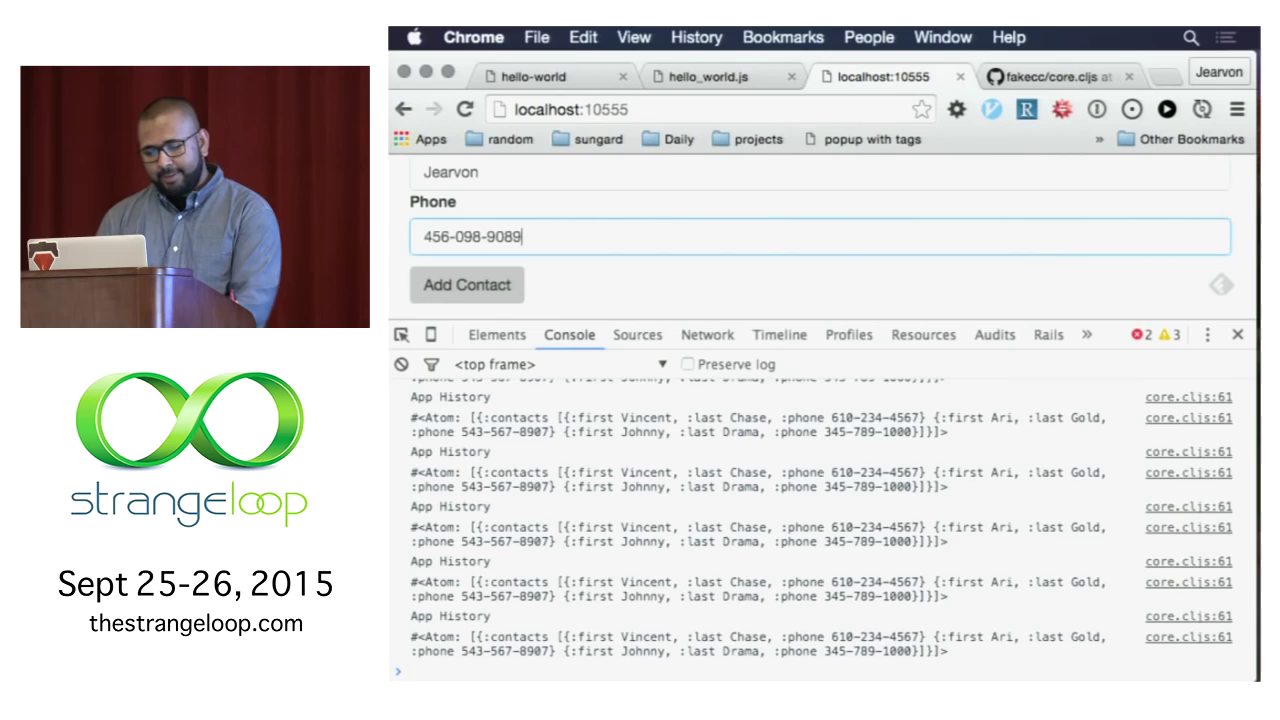
{"action": "left_click", "coordinate": [466, 284]}
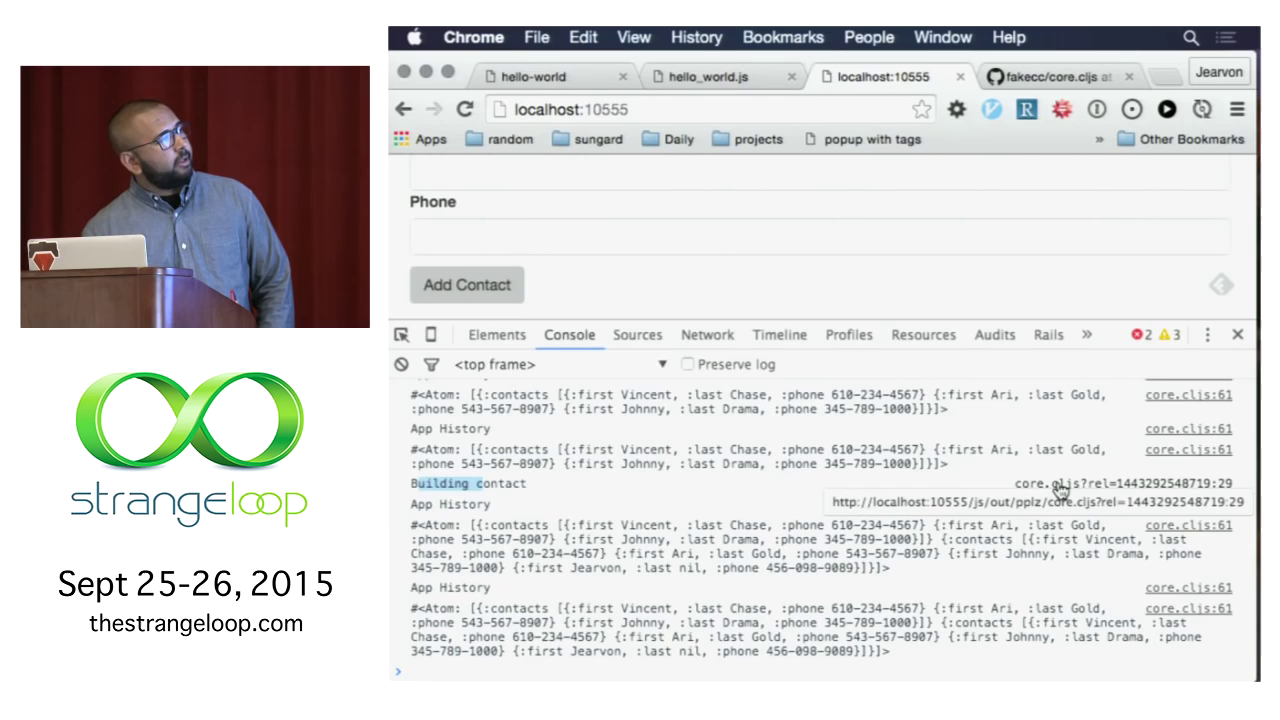
{"action": "left_click", "coordinate": [636, 334]}
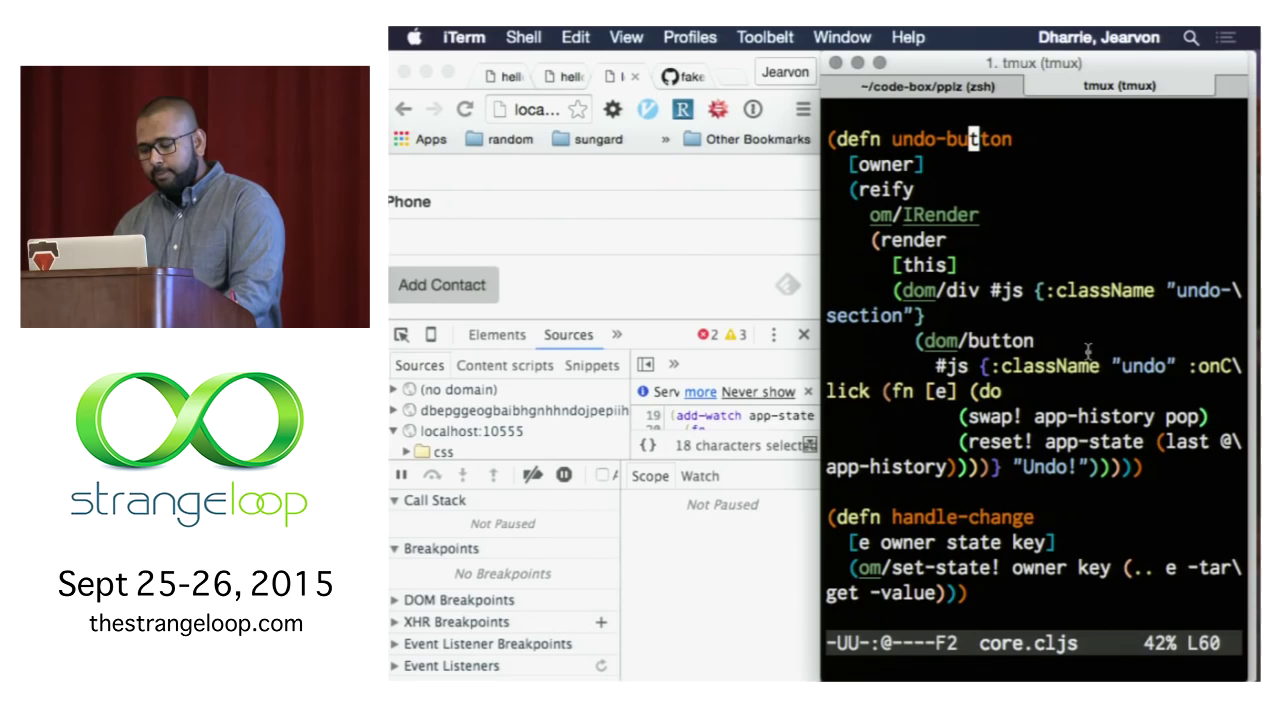
Scroll core.cljs in Emacs to the undo-button and handle-change definitions
{"action": "scroll", "scroll_direction": "down", "scroll_amount": 3}
{"action": "type", "text": "back"}
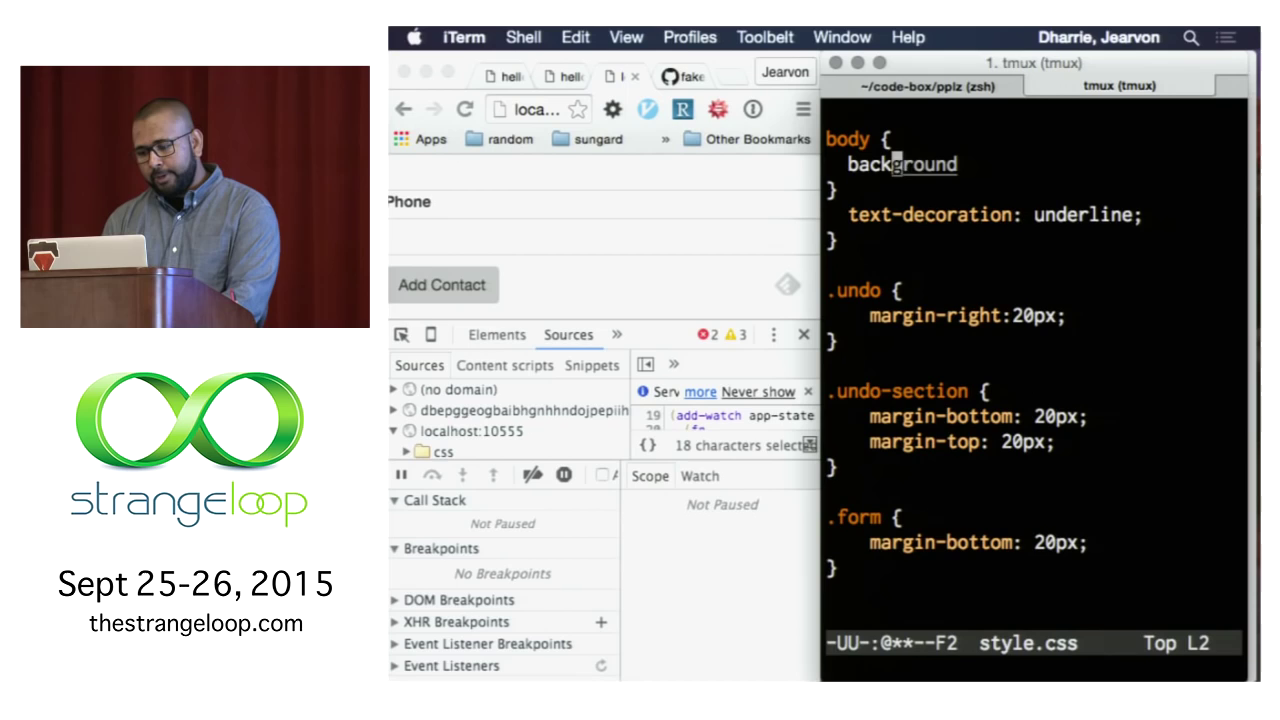
Add 'background: red !important;' to the body rule in style.css
{"action": "type", "text": ": red !important;"}
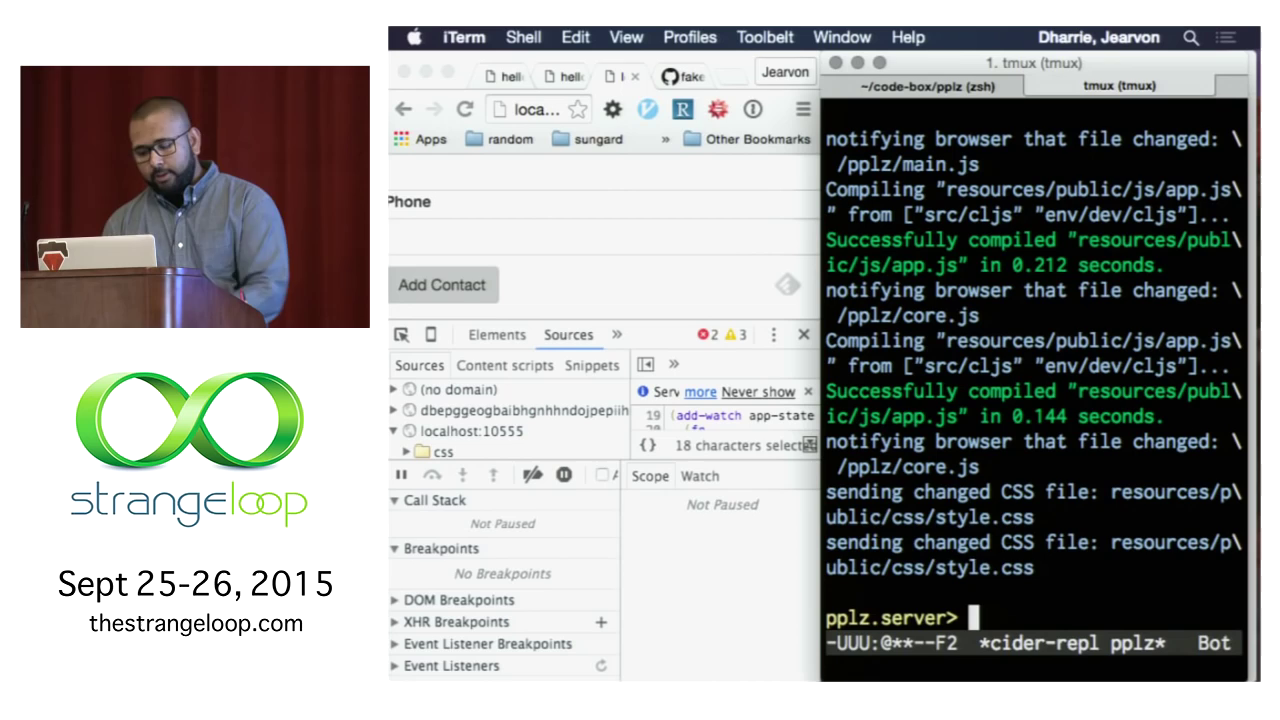
Start the browser REPL and evaluate (js/alert "Hello Strangloop") in the page
{"action": "type", "text": "(browser-)"}
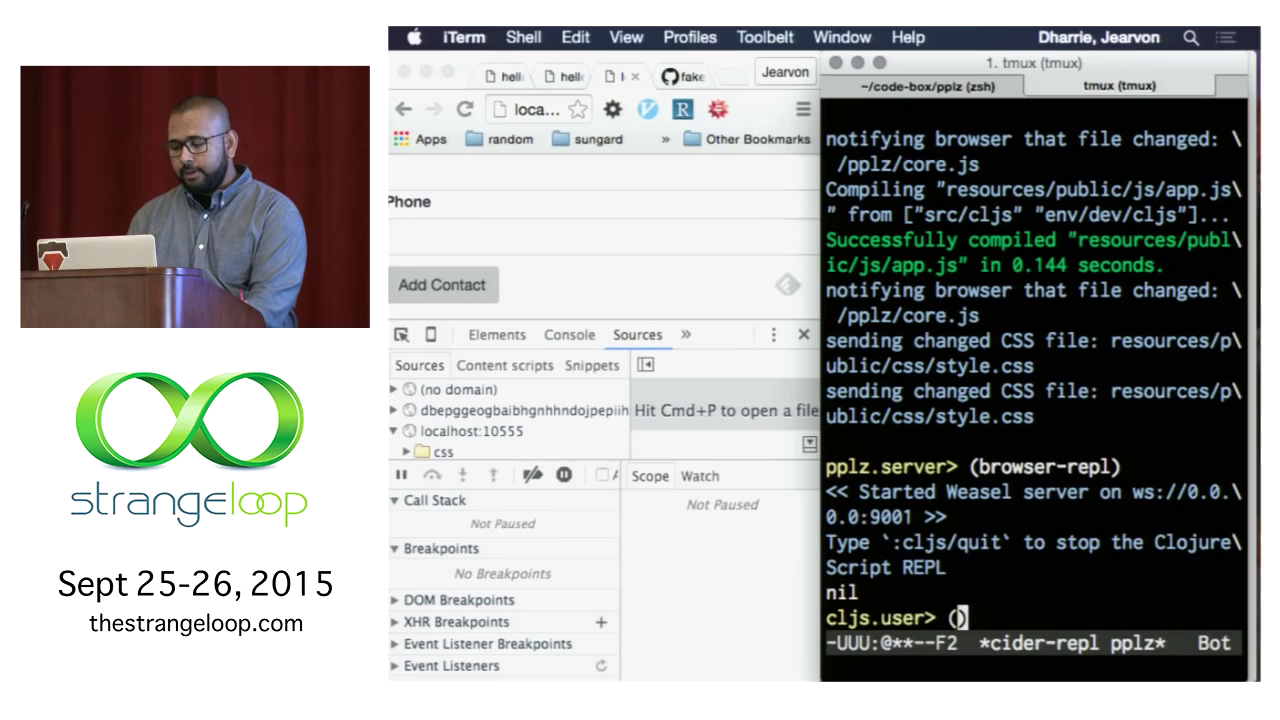
{"action": "type", "text": "(js/alert \"Hello \")"}
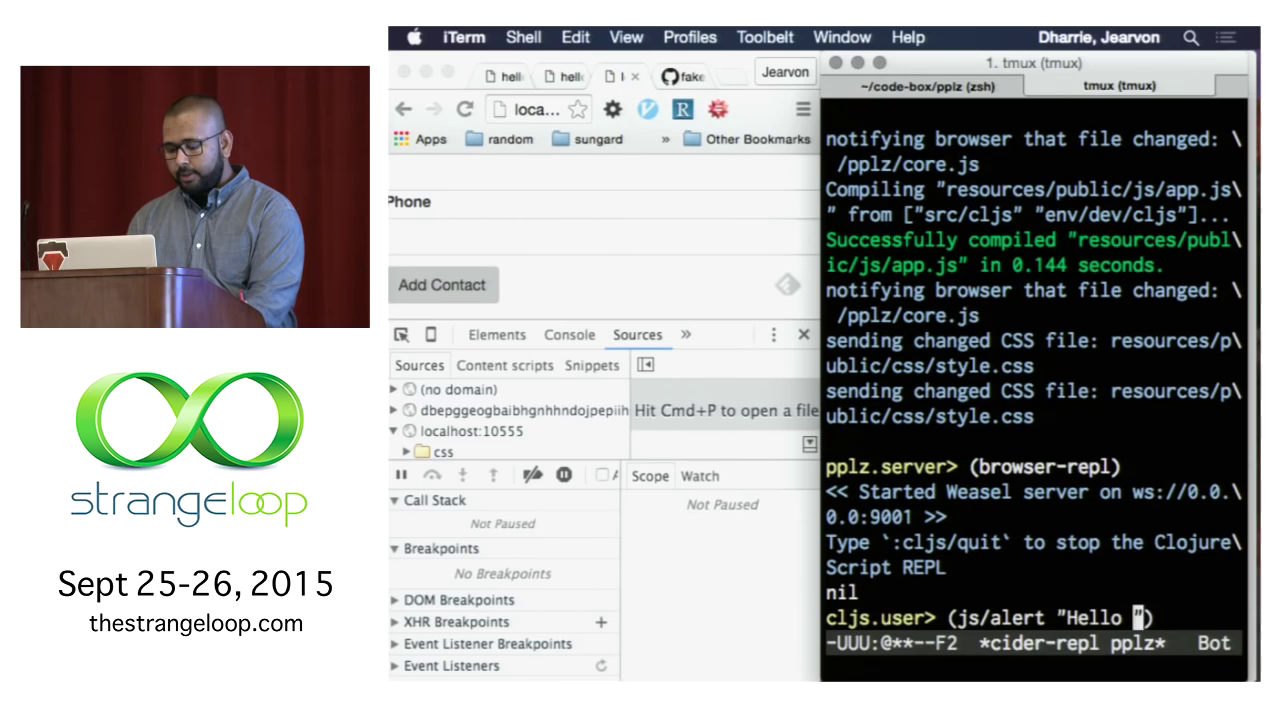
{"action": "type", "text": "Strangloop"}
{"action": "key", "text": "enter"}
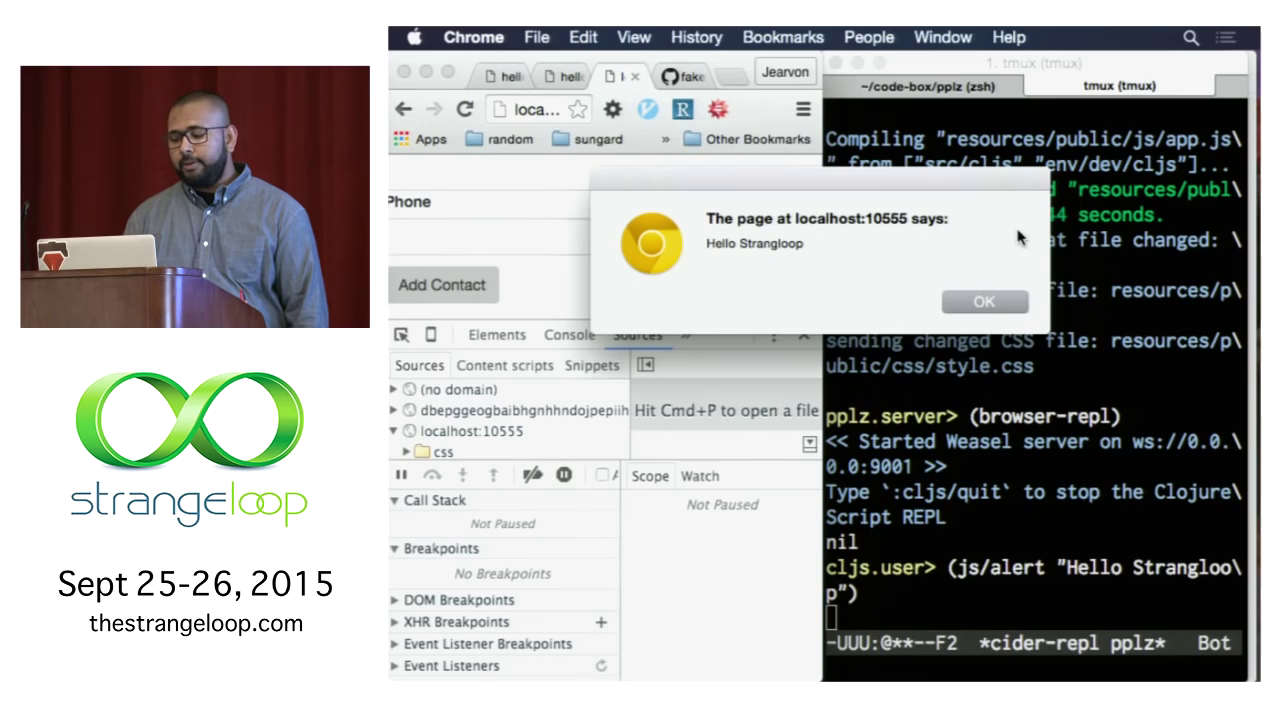
Dismiss the Hello Strangloop alert so js/alert returns nil in the REPL
{"action": "left_click", "coordinate": [984, 300]}
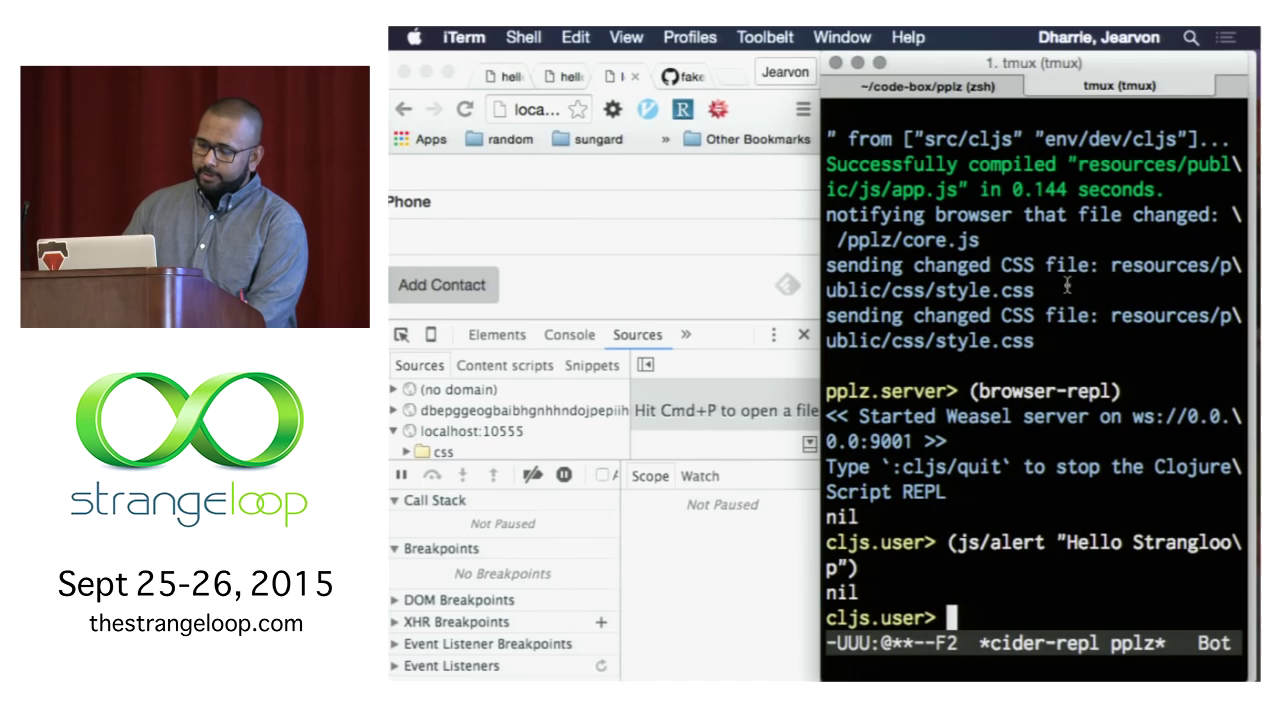
{"action": "left_click", "coordinate": [1098, 36]}
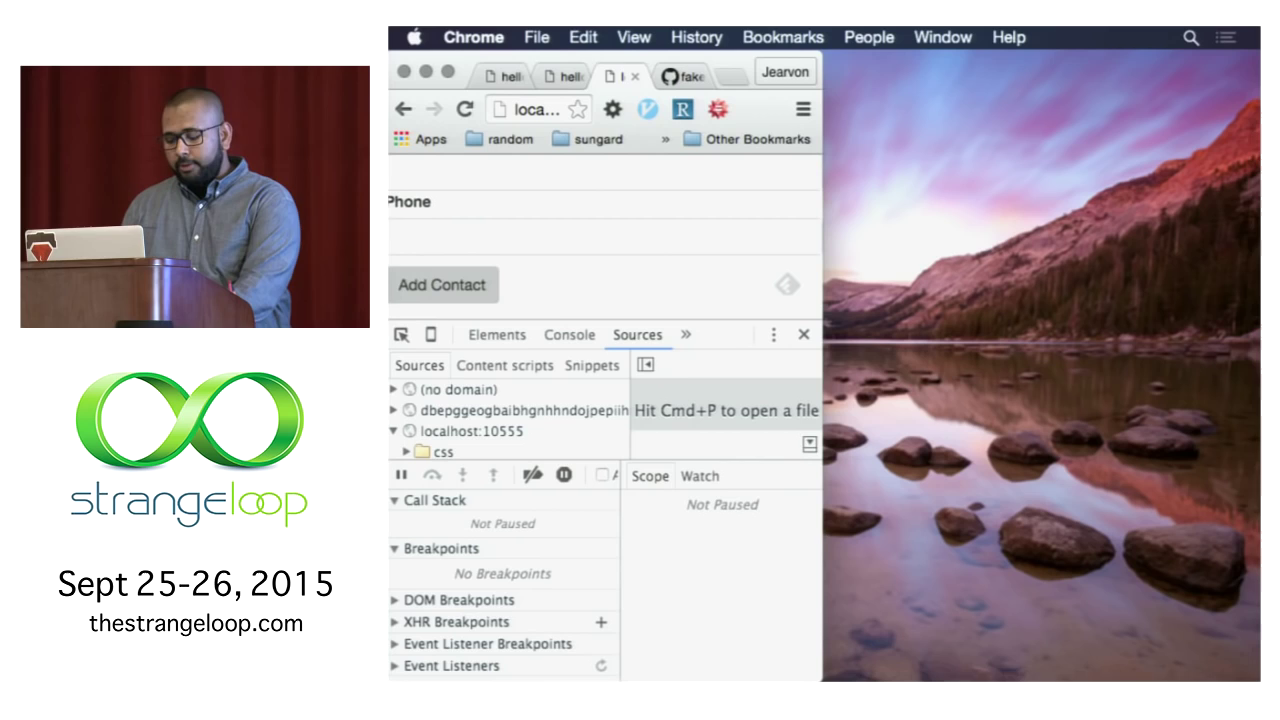
Find the text 'park' in the contacts page with DevTools Sources open
{"action": "type", "text": "park"}
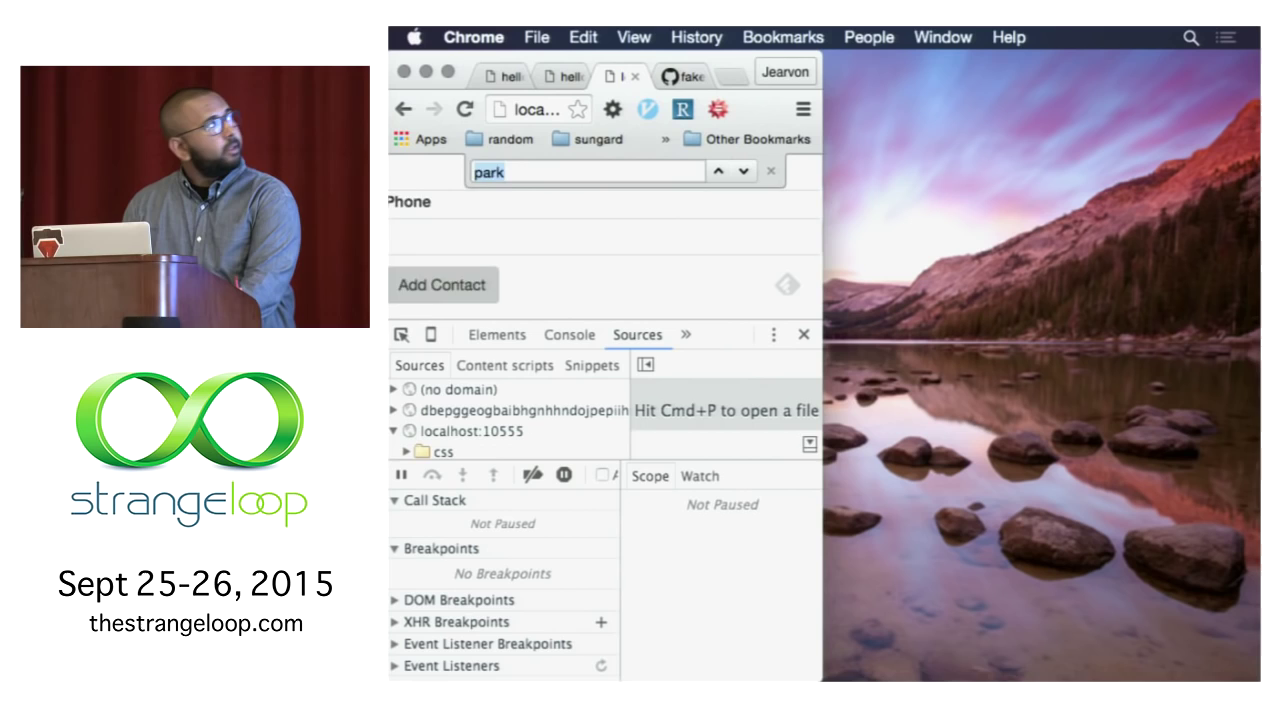